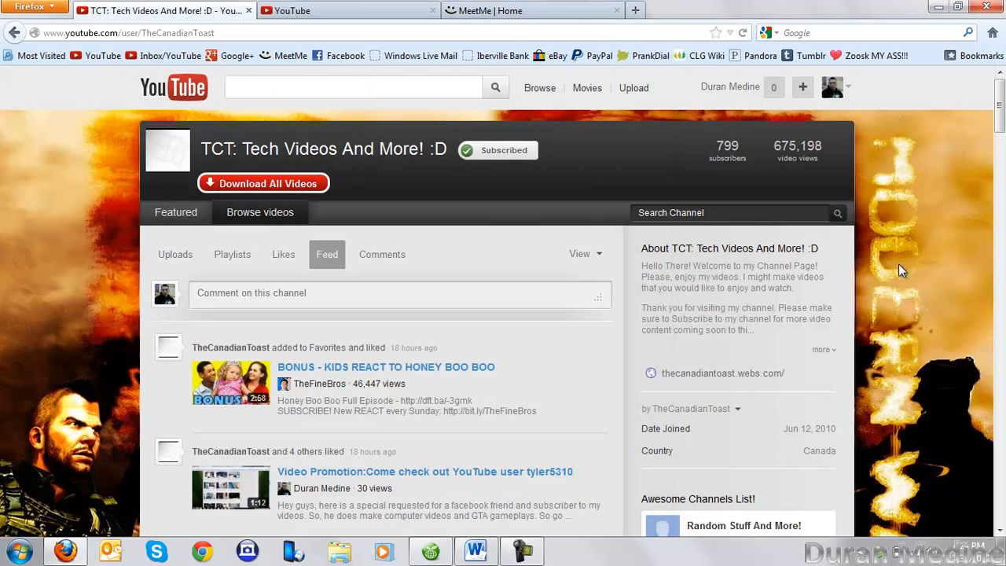
pyautogui.moveTo(987, 174)
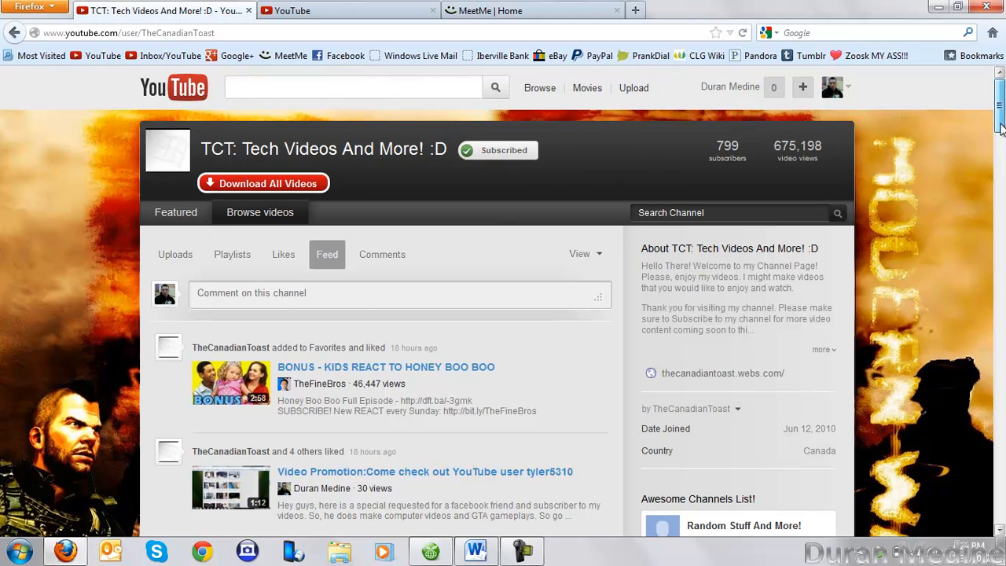
pyautogui.moveTo(175, 254)
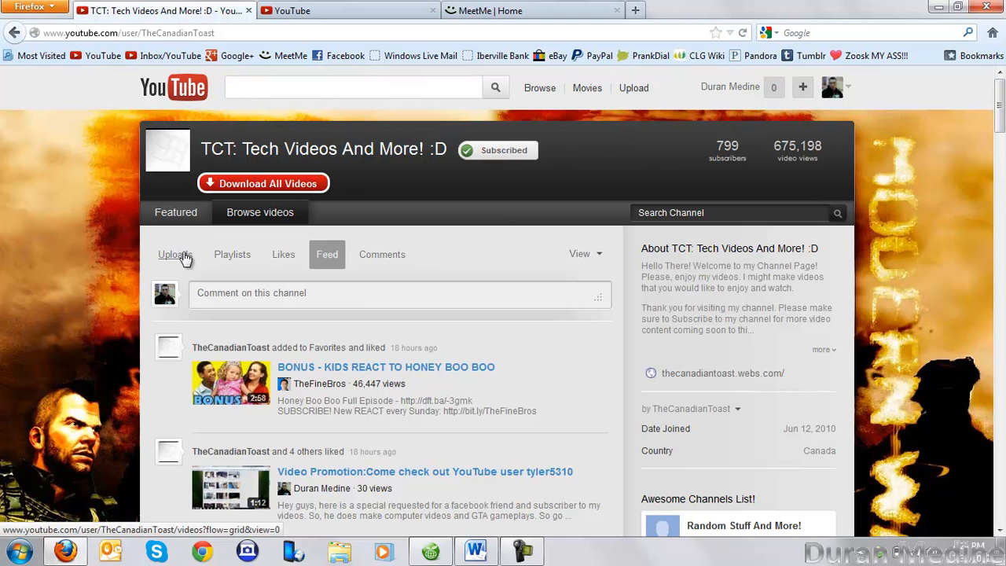
# Step: Switch the TCT channel page from its activity feed to the Uploads tab
pyautogui.click(173, 254)
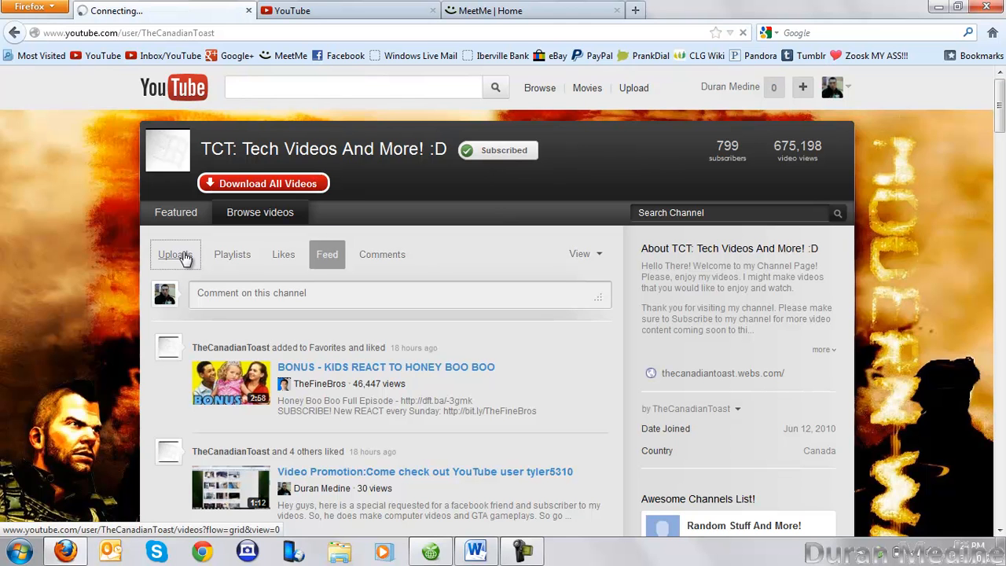
pyautogui.click(174, 254)
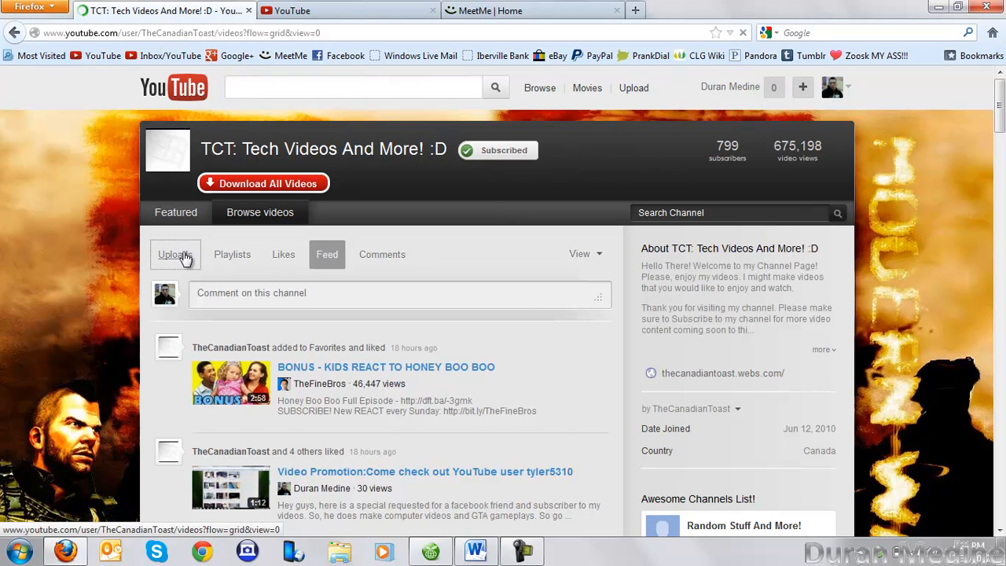
# Step: Open the channel's uploads grid and browse down through the loaded videos
pyautogui.click(175, 253)
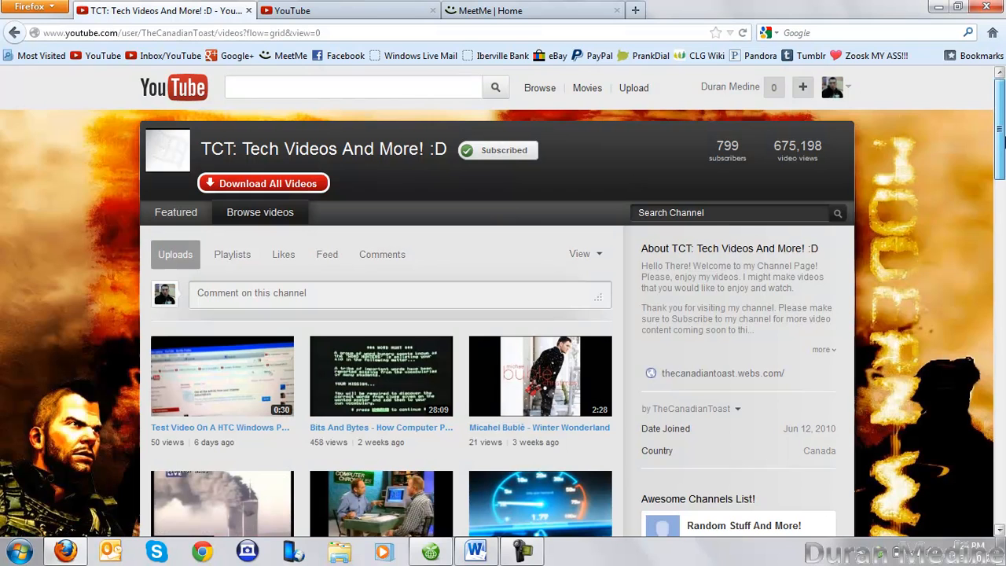
pyautogui.scroll(-3)
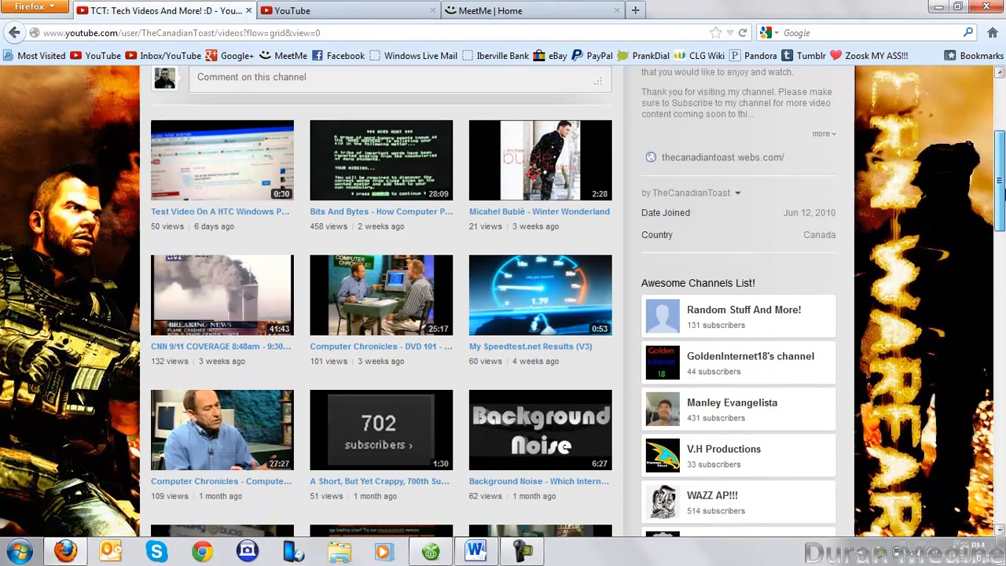
pyautogui.scroll(-3)
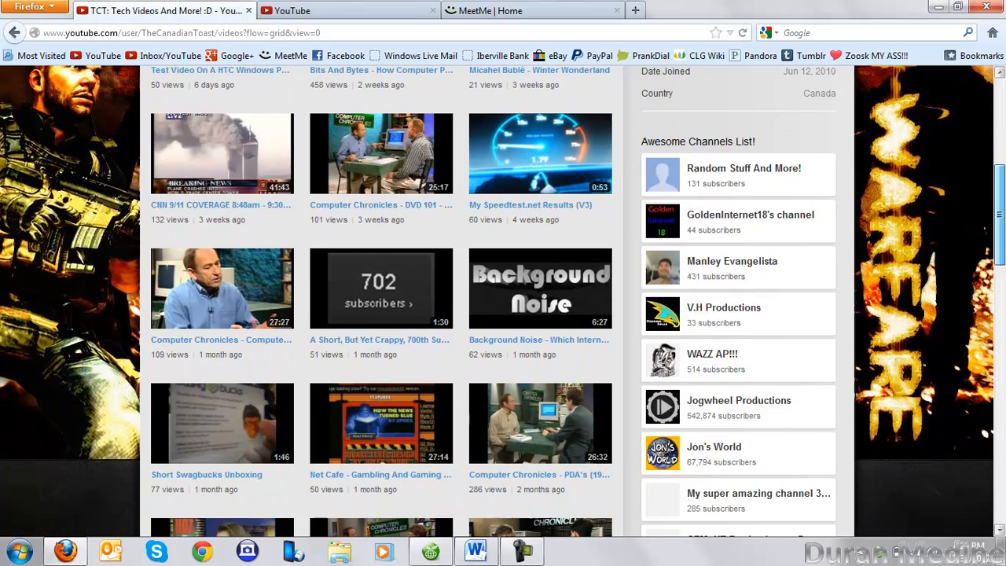
pyautogui.scroll(-3)
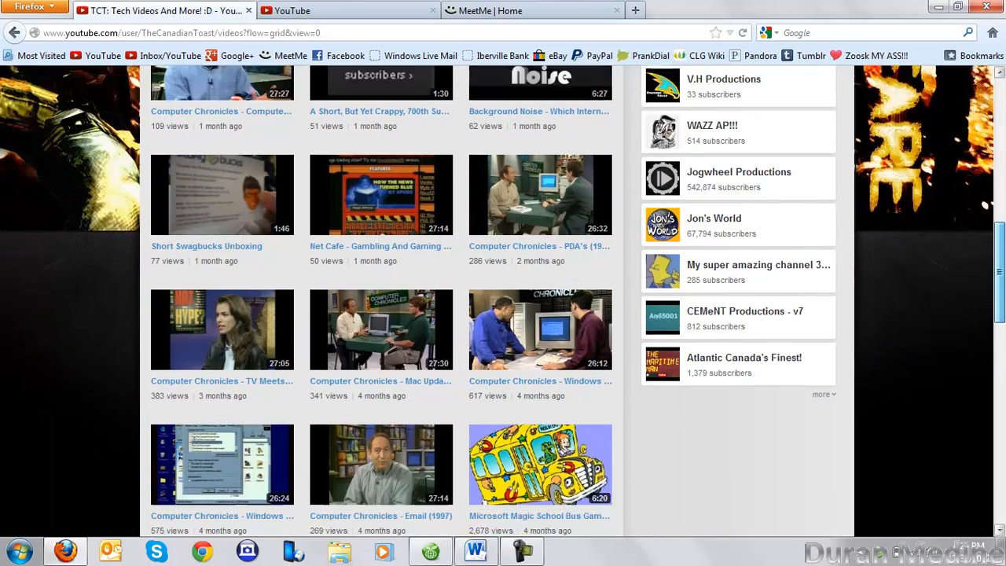
pyautogui.scroll(-3)
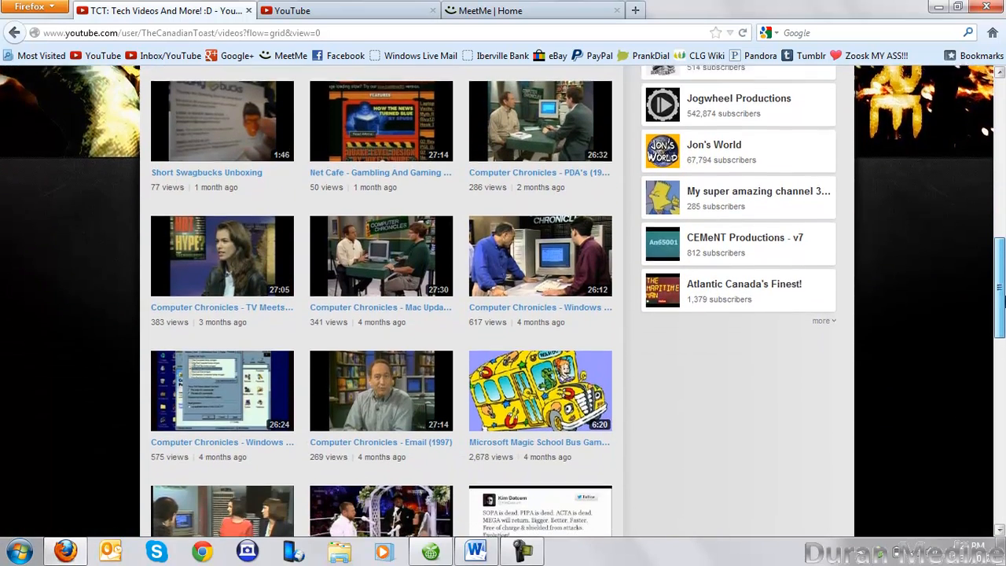
pyautogui.scroll(-3)
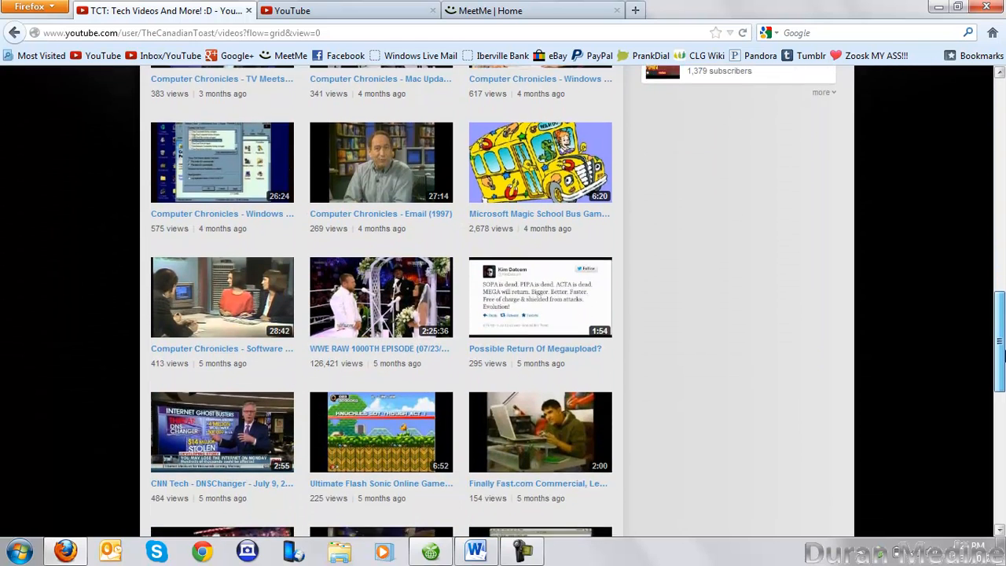
pyautogui.scroll(-3)
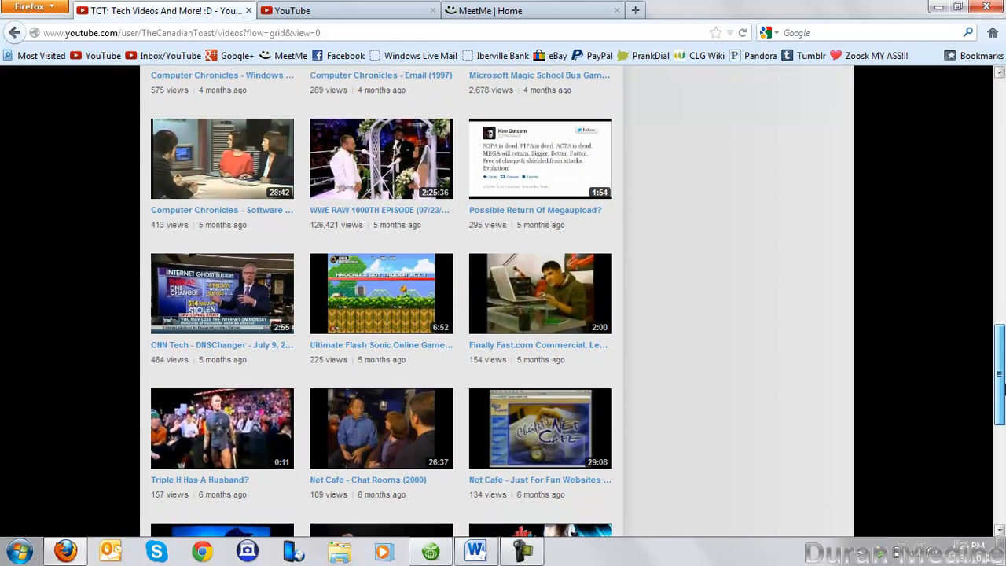
pyautogui.scroll(-3)
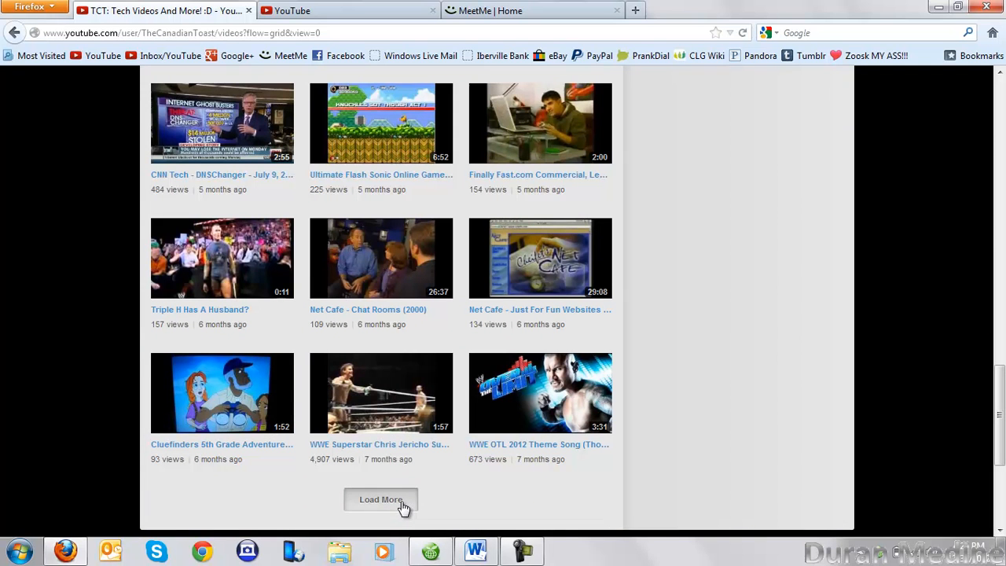
# Step: Load more uploads and scroll down to the year-old videos at the page's end
pyautogui.click(381, 500)
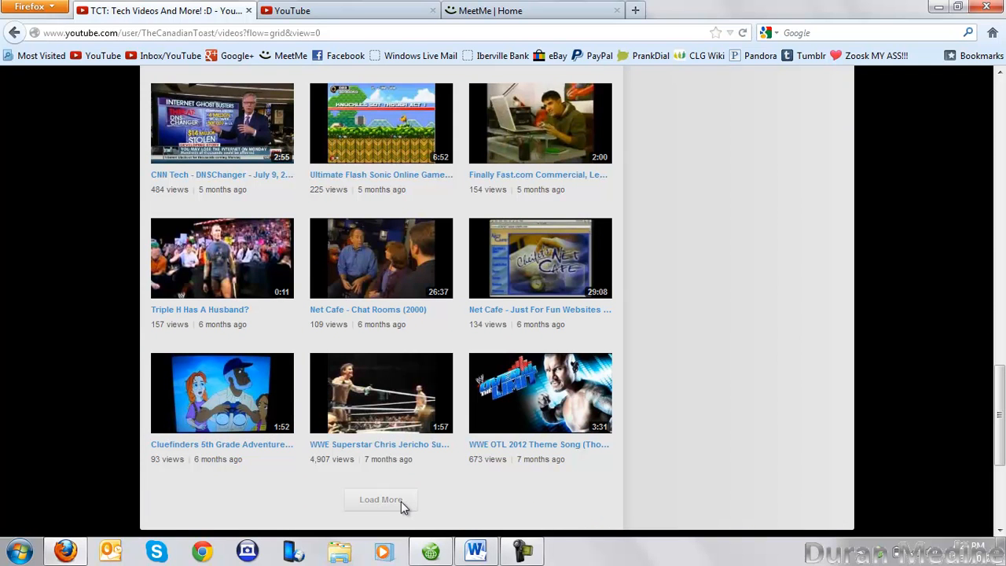
pyautogui.click(381, 499)
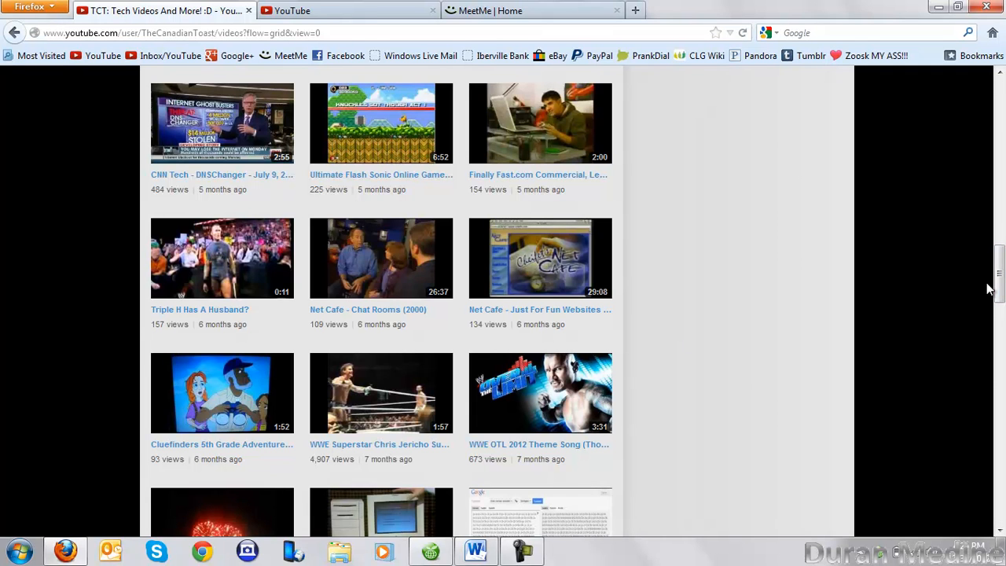
pyautogui.scroll(-3)
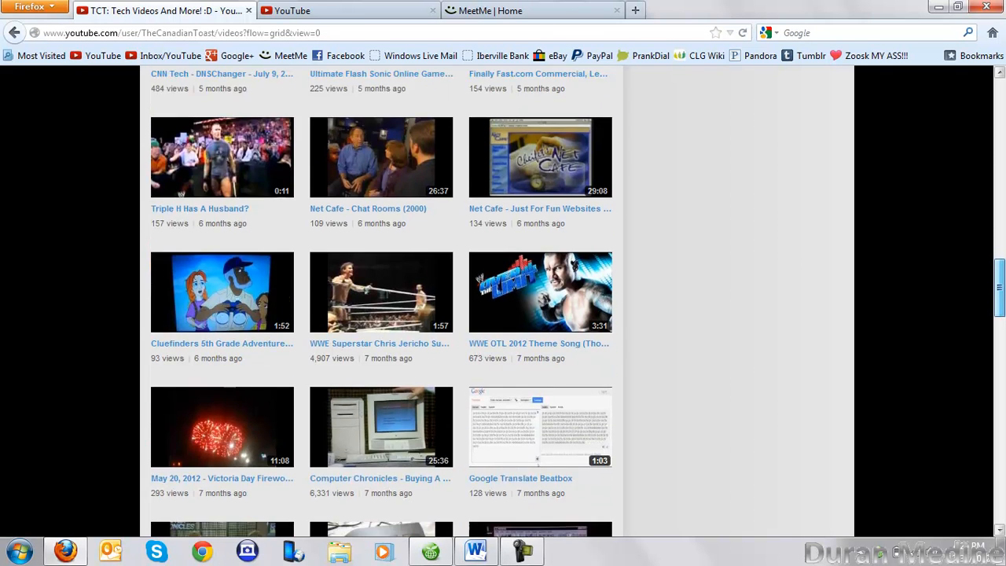
pyautogui.scroll(-3)
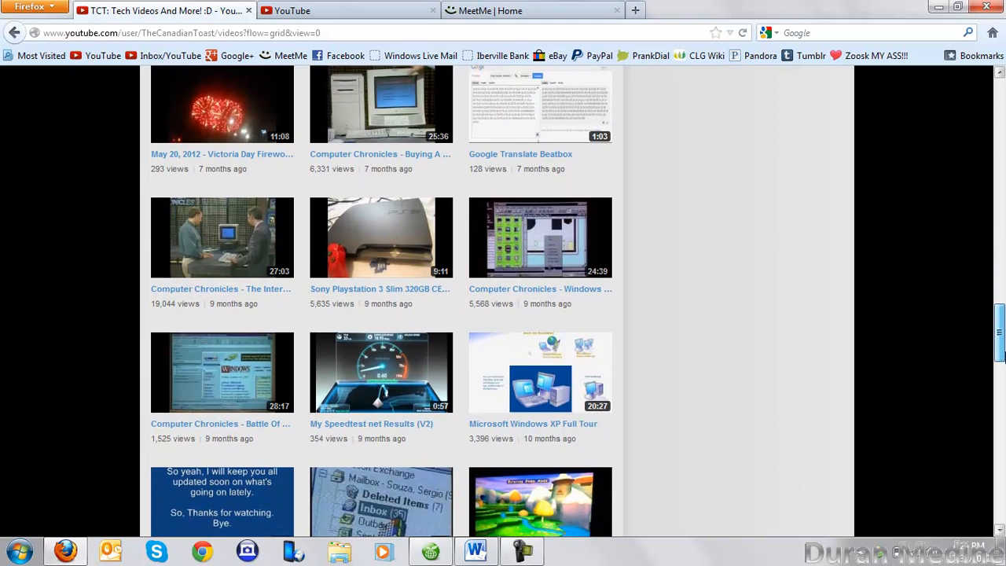
pyautogui.scroll(-3)
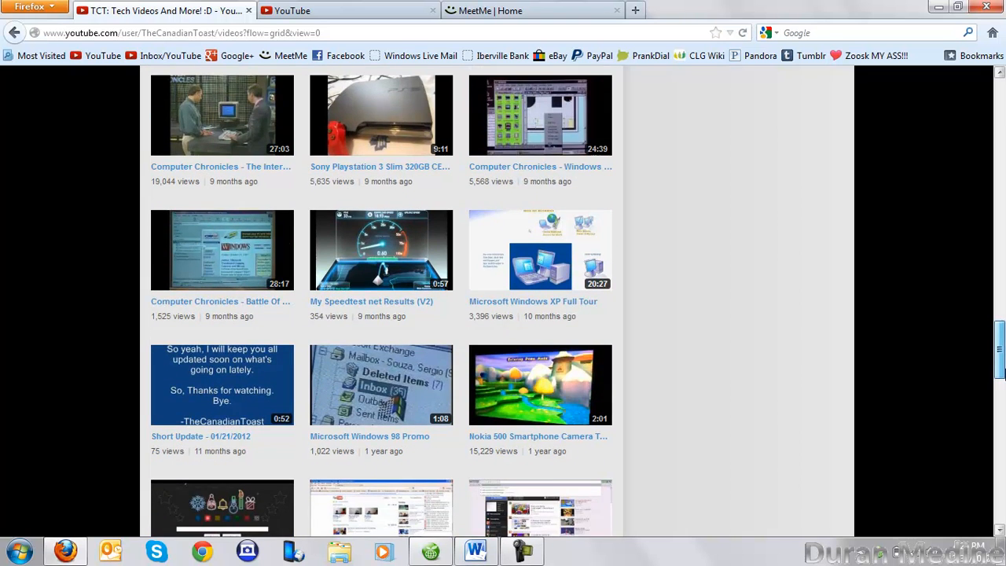
pyautogui.scroll(-3)
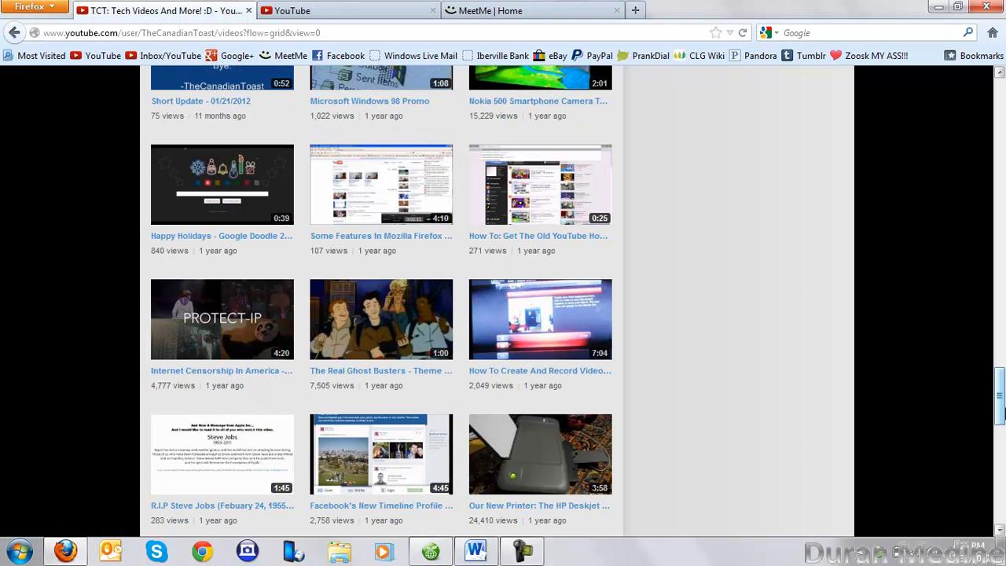
pyautogui.scroll(-3)
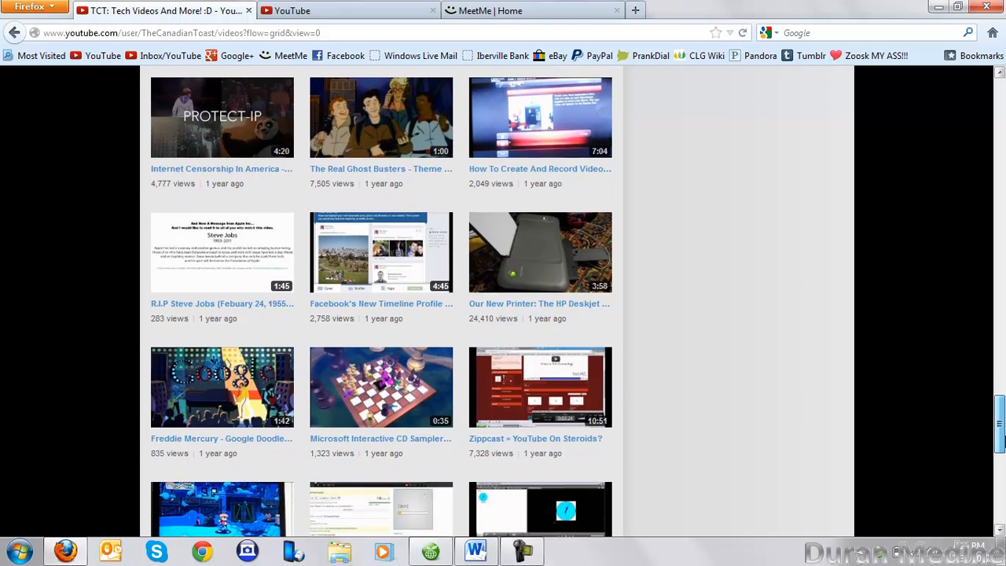
pyautogui.scroll(-3)
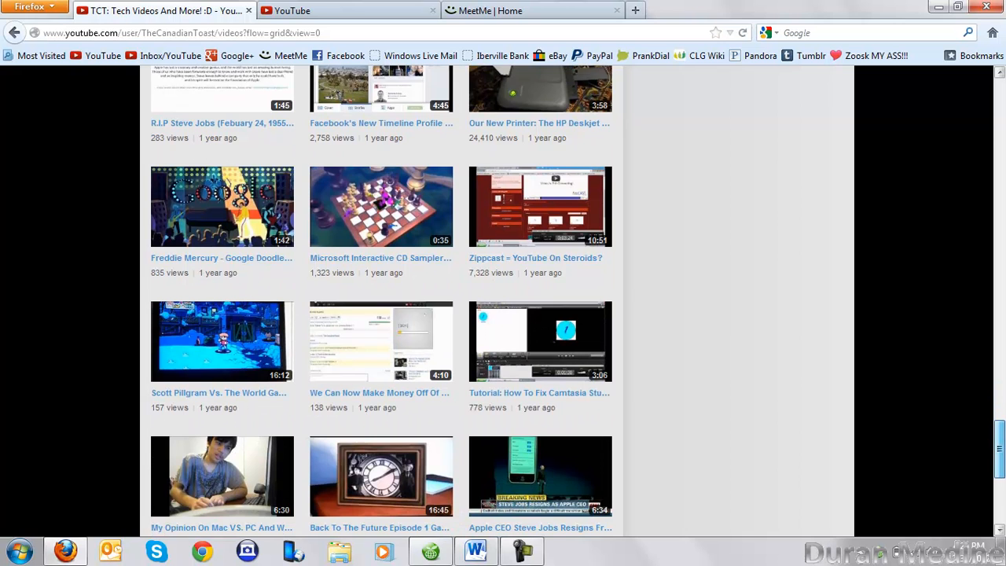
pyautogui.scroll(-3)
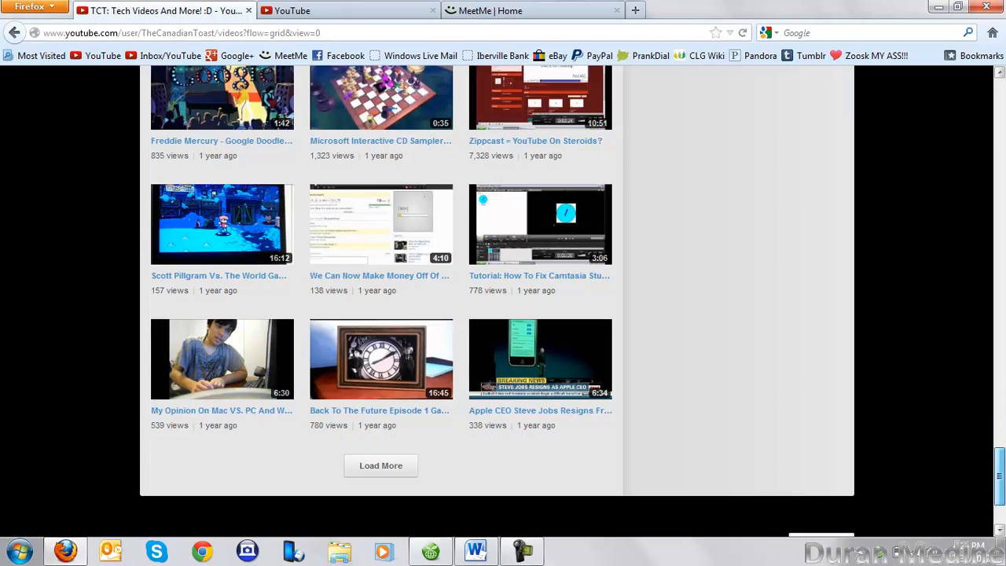
pyautogui.scroll(-3)
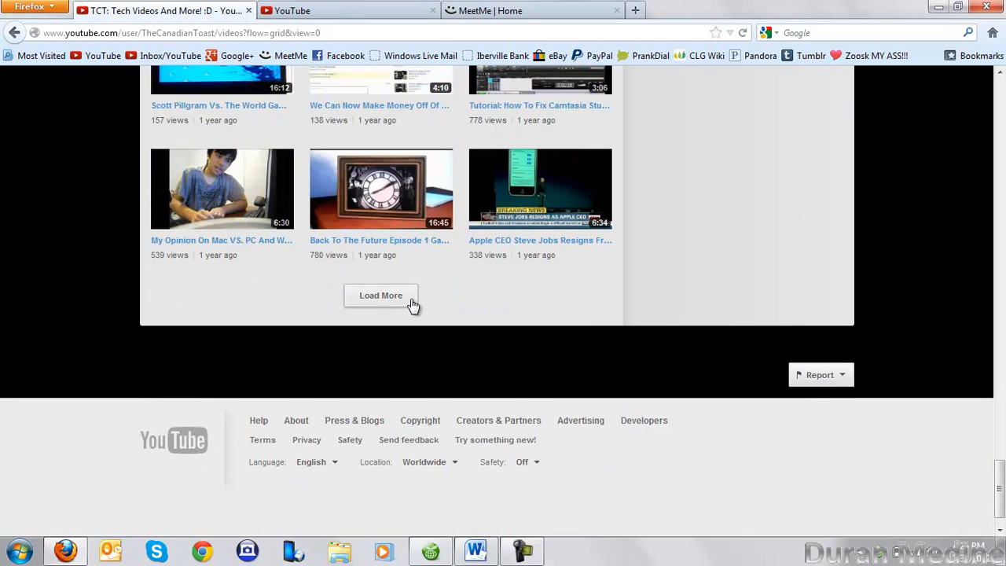
# Step: Load another batch of older uploads and scroll through the newly loaded videos
pyautogui.click(380, 295)
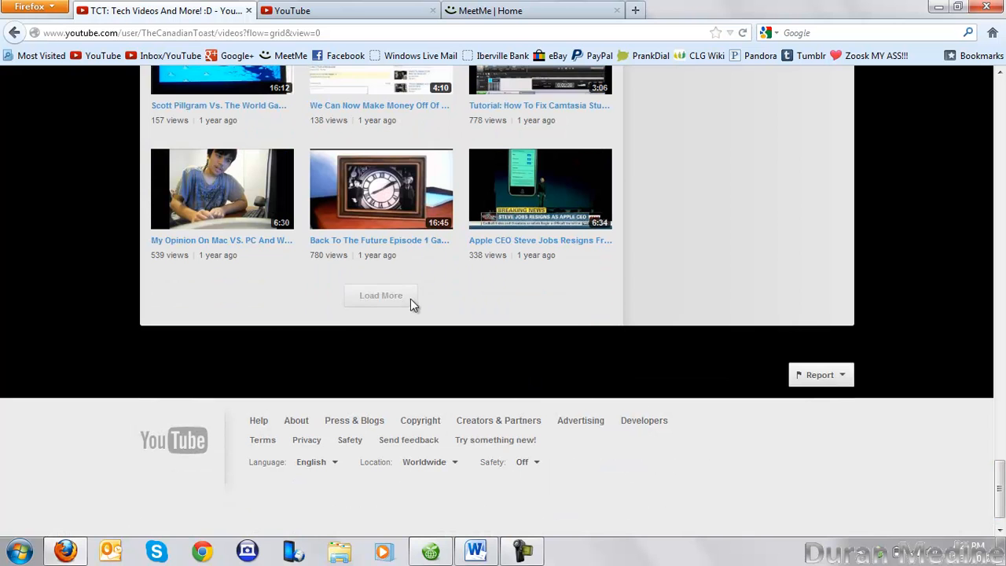
pyautogui.click(382, 295)
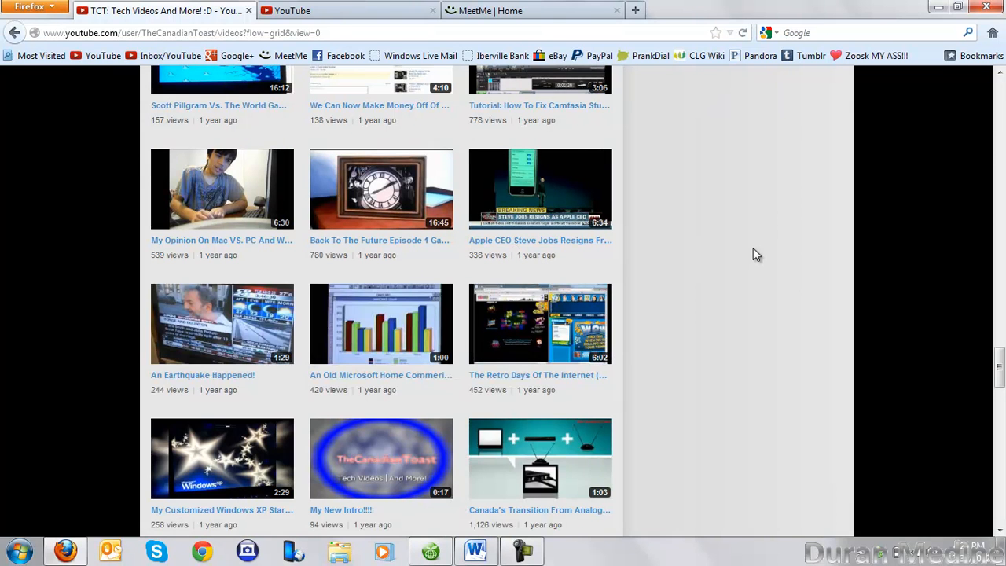
pyautogui.moveTo(916, 260)
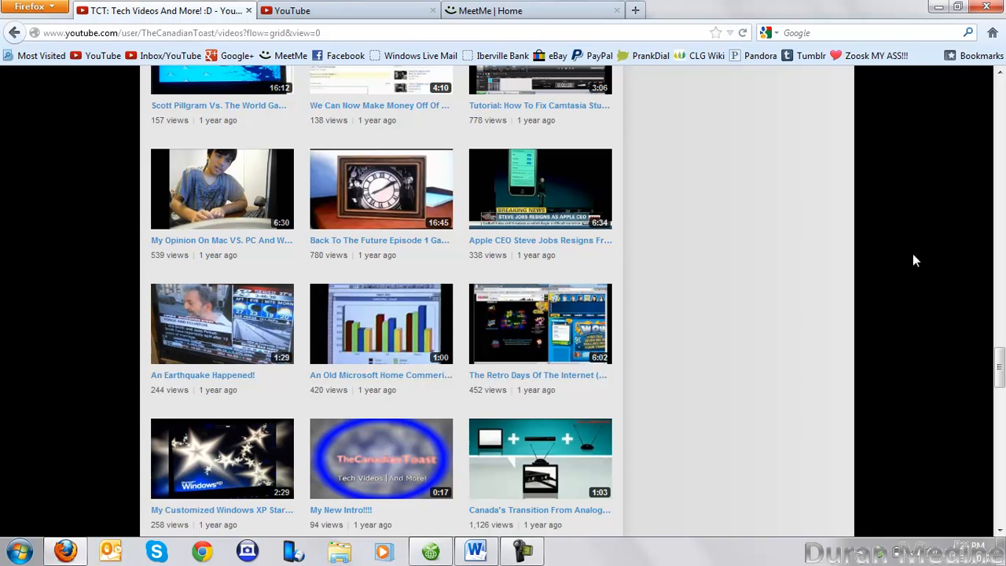
pyautogui.scroll(-3)
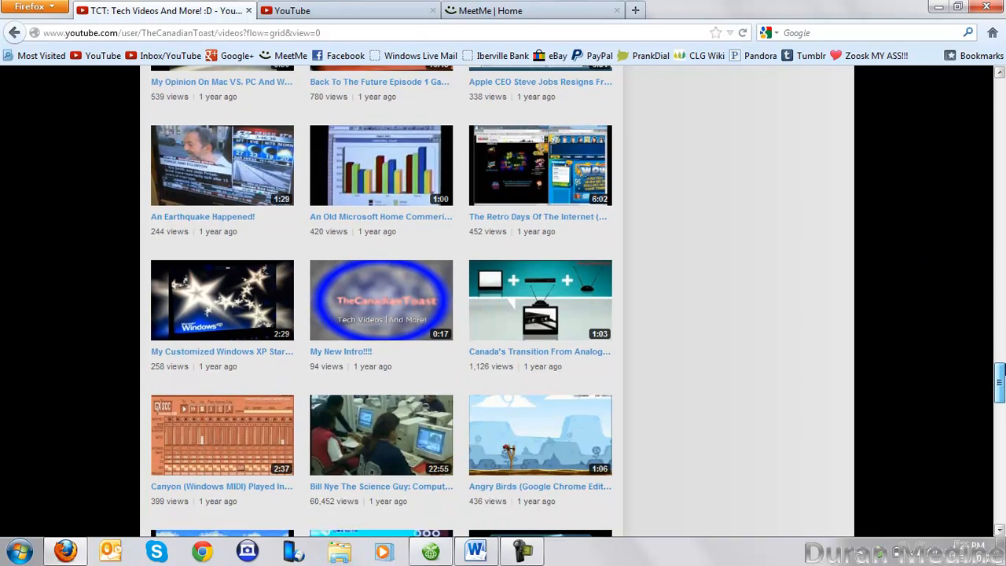
pyautogui.scroll(-3)
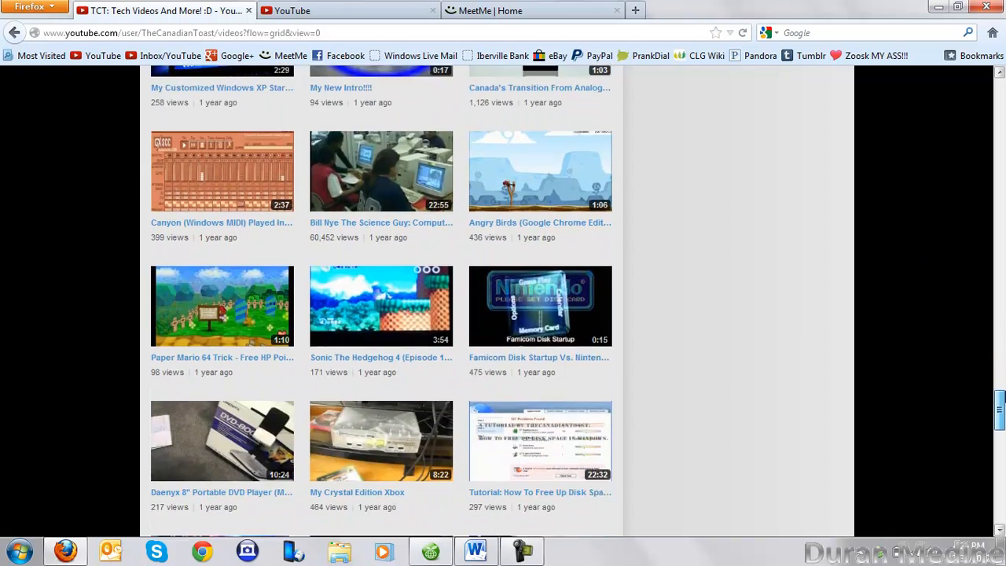
pyautogui.scroll(3)
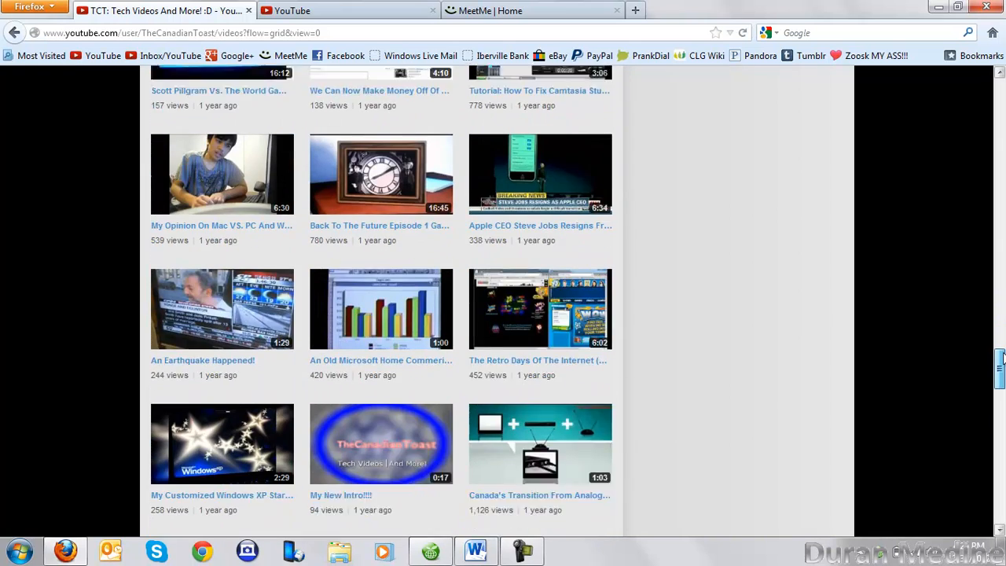
pyautogui.scroll(-3)
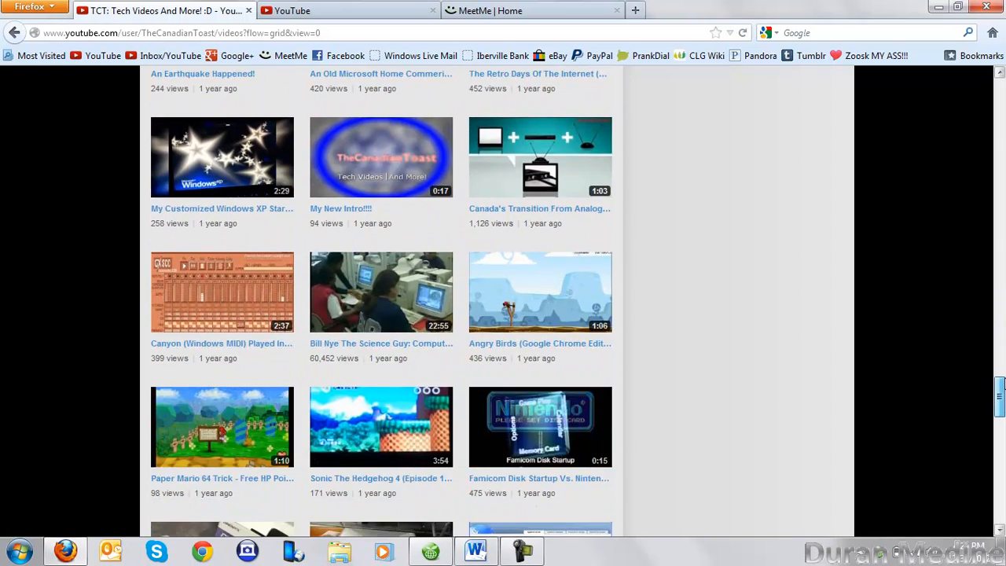
pyautogui.scroll(-3)
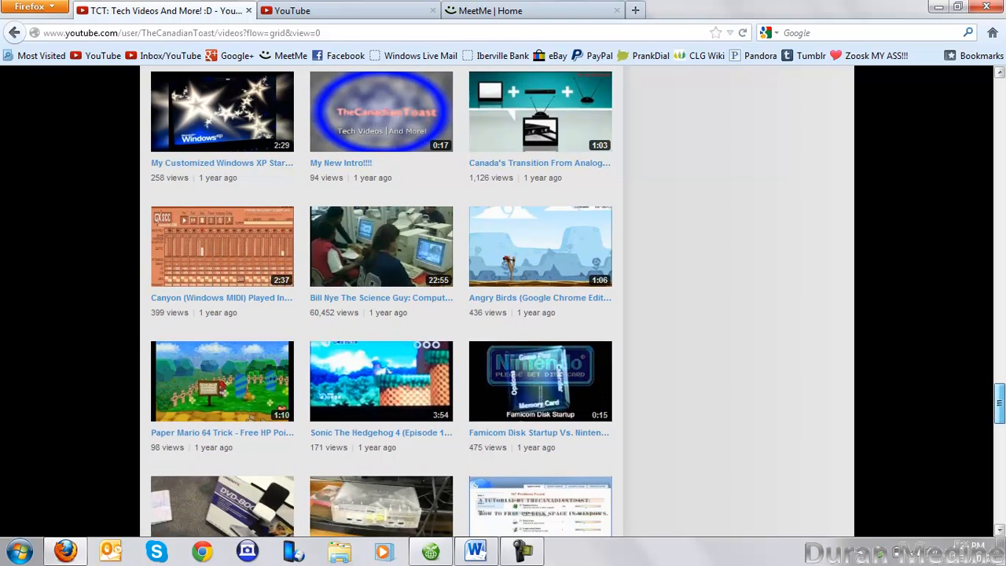
pyautogui.scroll(-3)
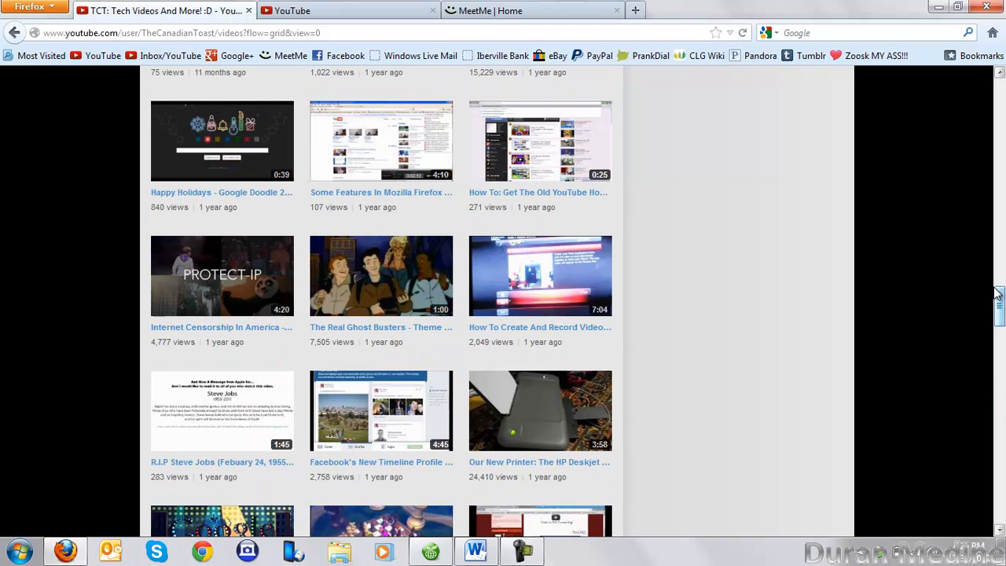
pyautogui.scroll(-3)
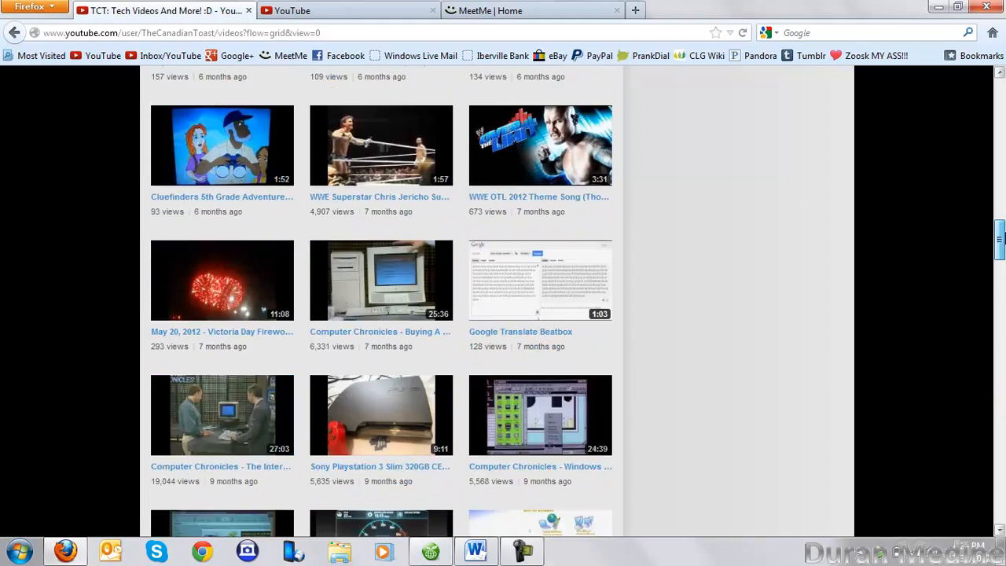
pyautogui.scroll(-3)
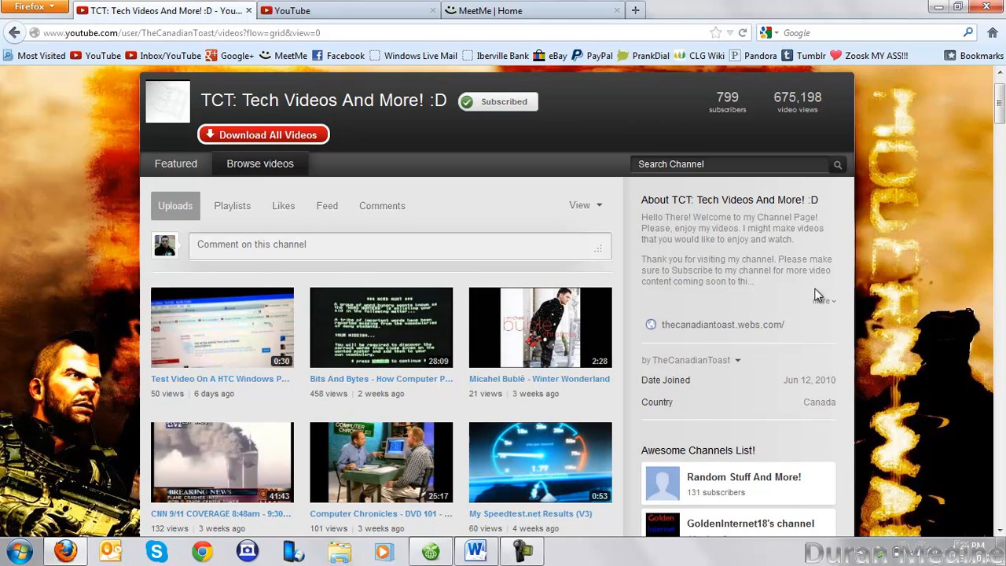
# Step: Expand the About description to show the camera and editing software used
pyautogui.click(823, 300)
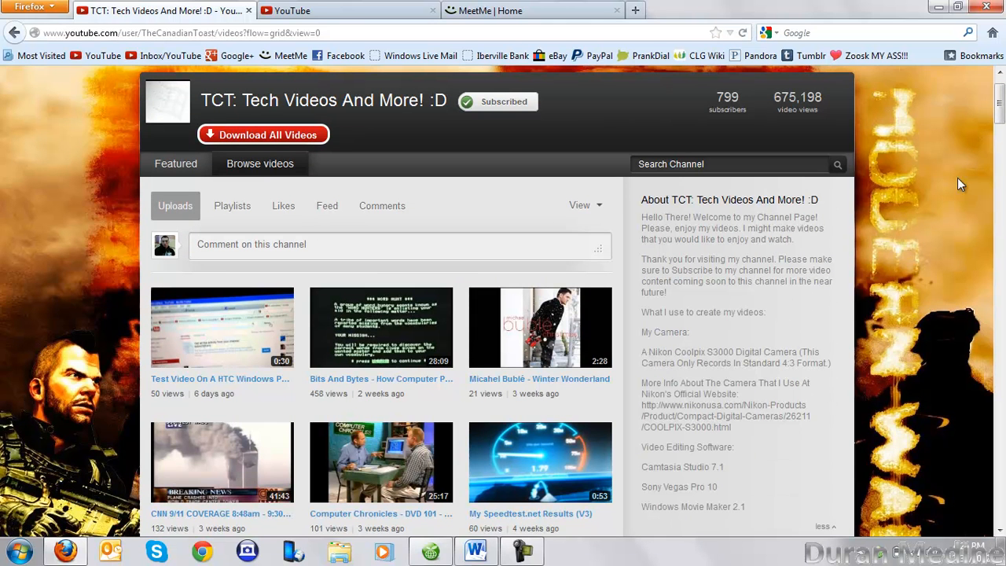
pyautogui.scroll(-3)
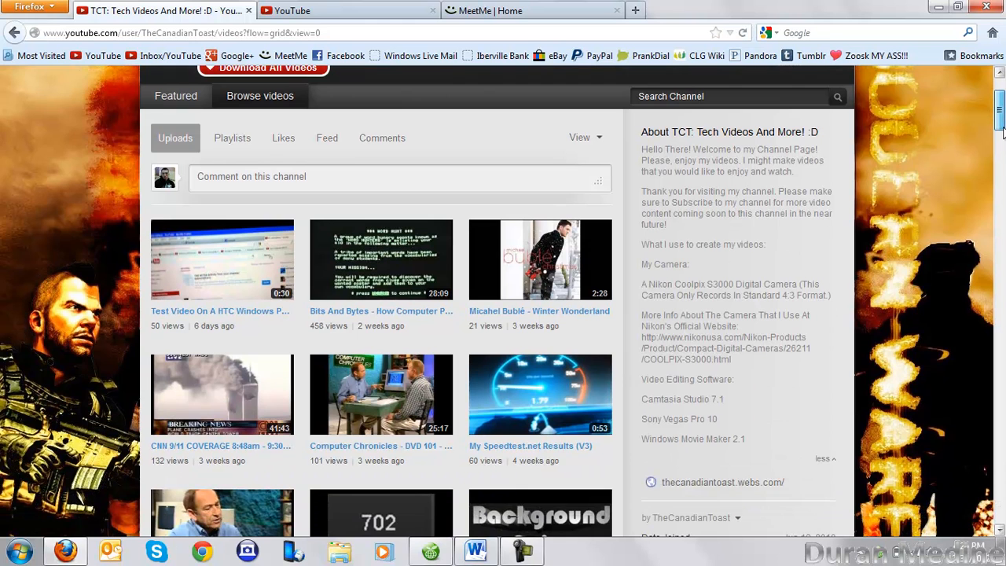